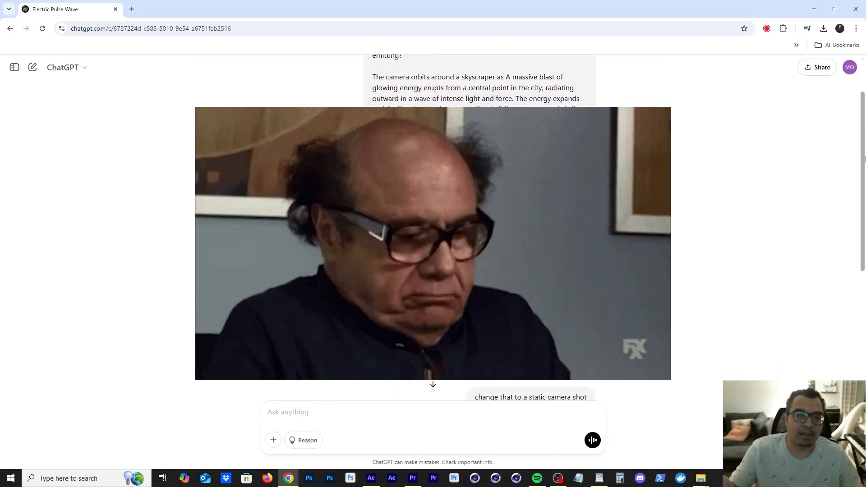
- Create the comp-sized black solid above the footage and hide it to see the wired arm
scroll(down, 3)
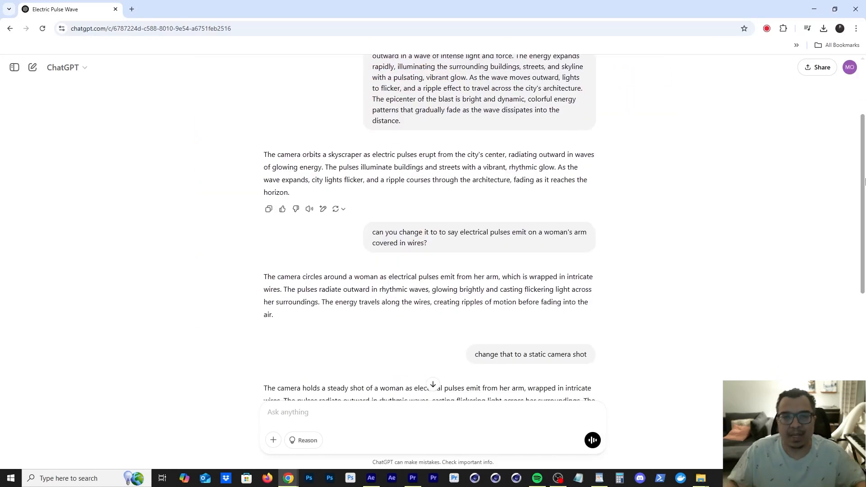
scroll(down, 3)
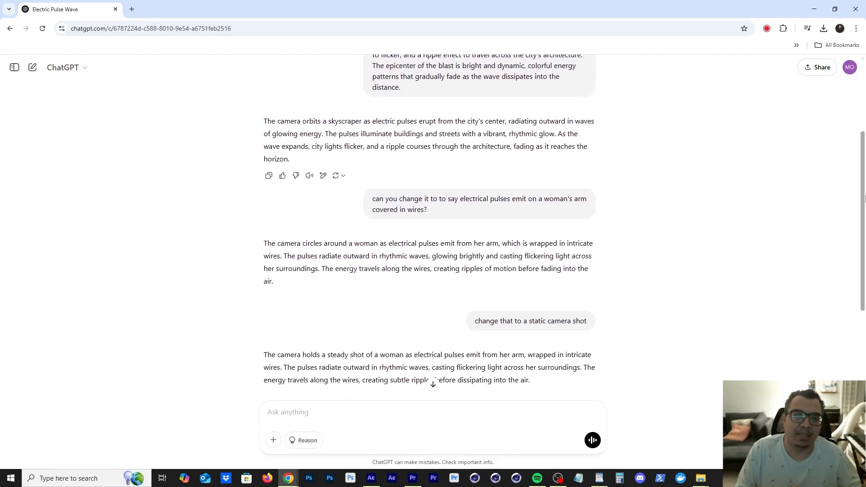
scroll(down, 3)
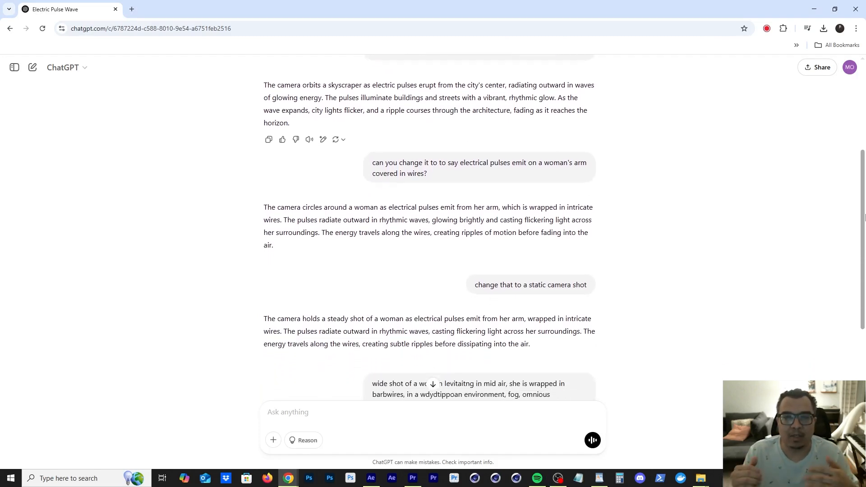
scroll(down, 3)
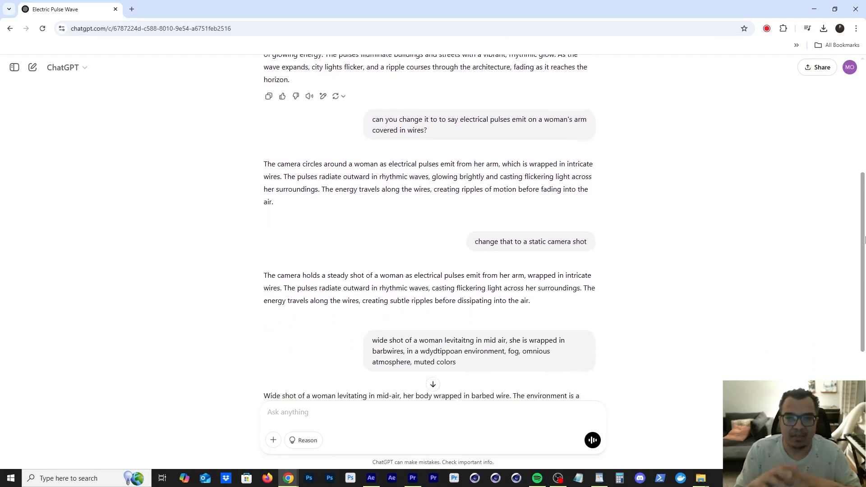
scroll(down, 3)
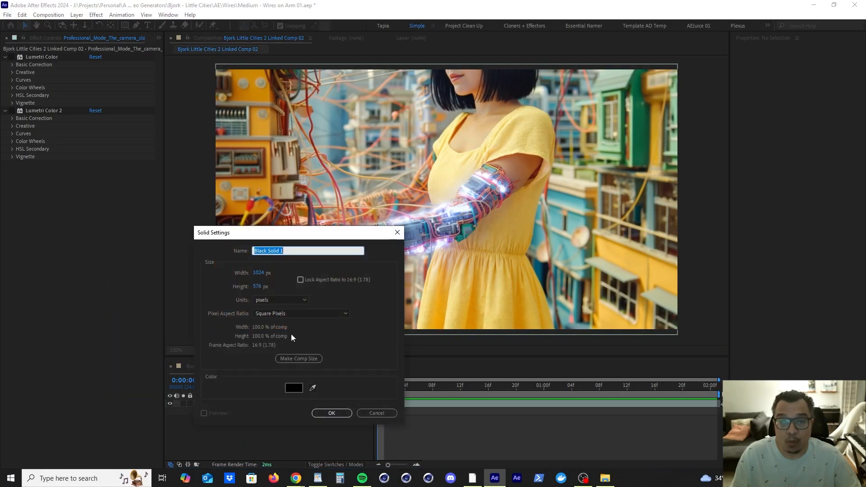
click(331, 413)
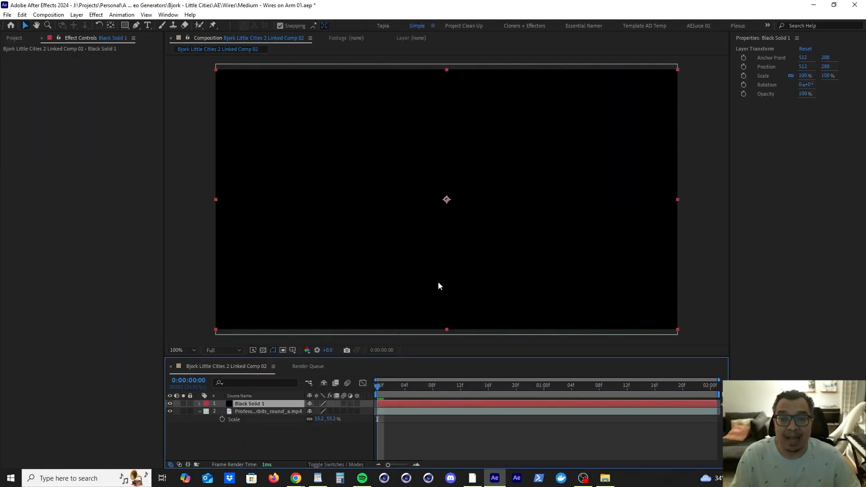
click(170, 403)
text(saber)
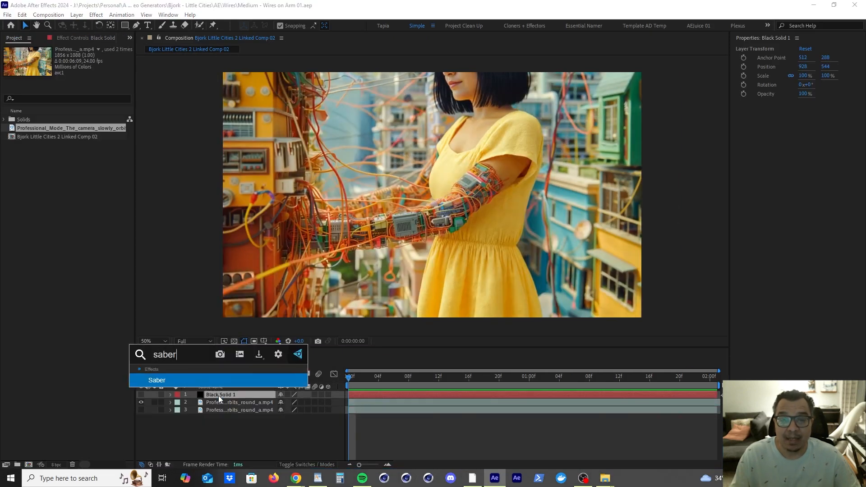
- Apply Saber to the black solid and start a Pen mask path along one arm wire
double_click(157, 379)
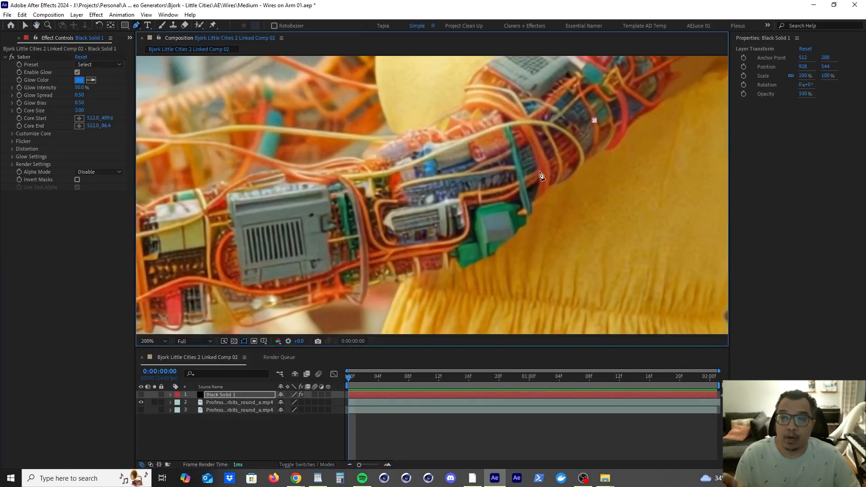
click(466, 211)
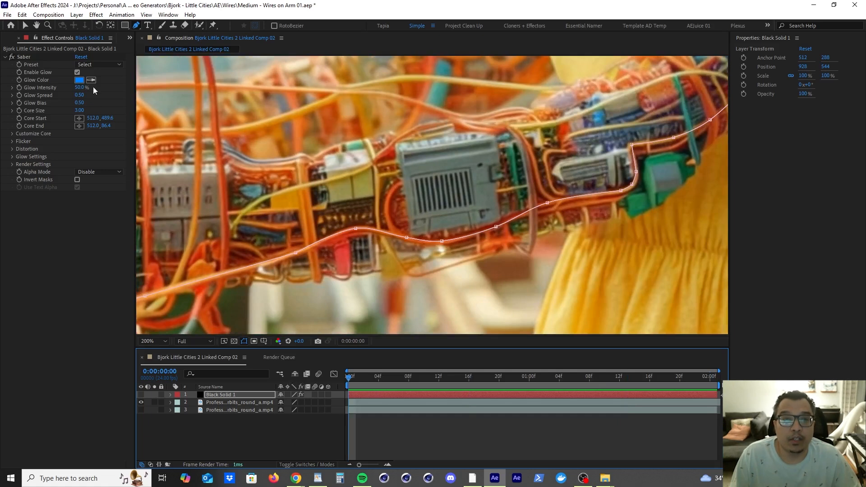
- Set Saber's preset to Electric with Core Type Layer Masks so the glow follows the mask
click(98, 64)
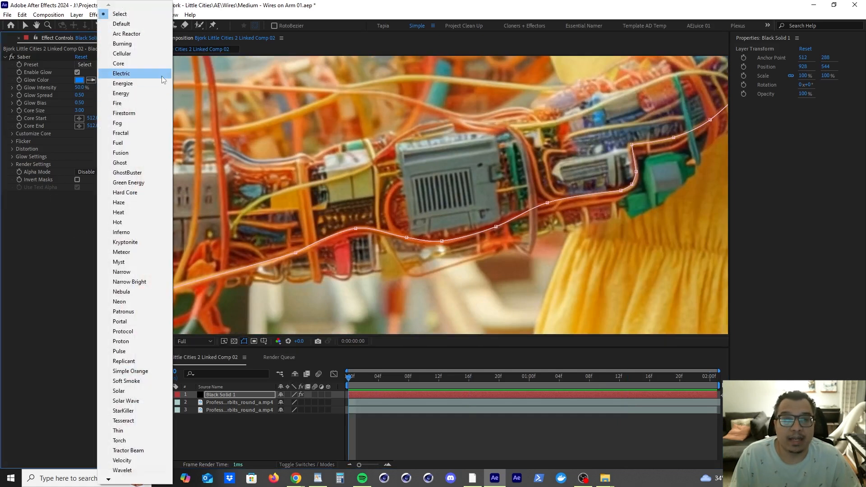
click(120, 73)
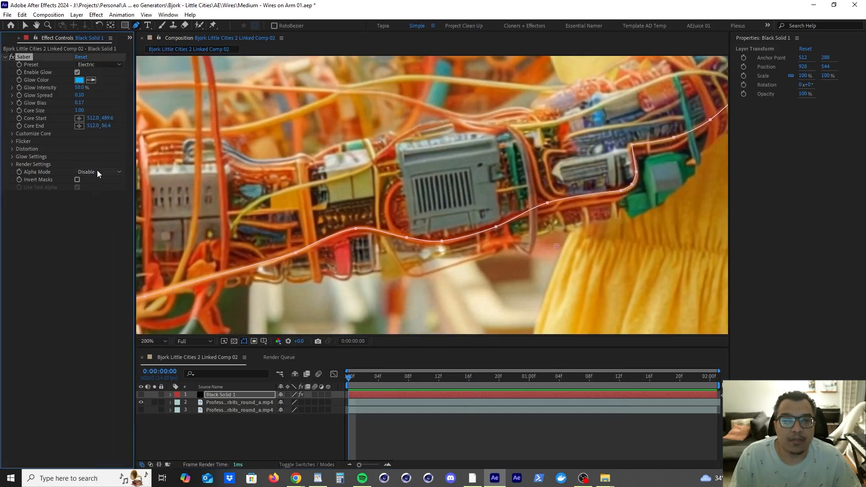
mouse_move(102, 76)
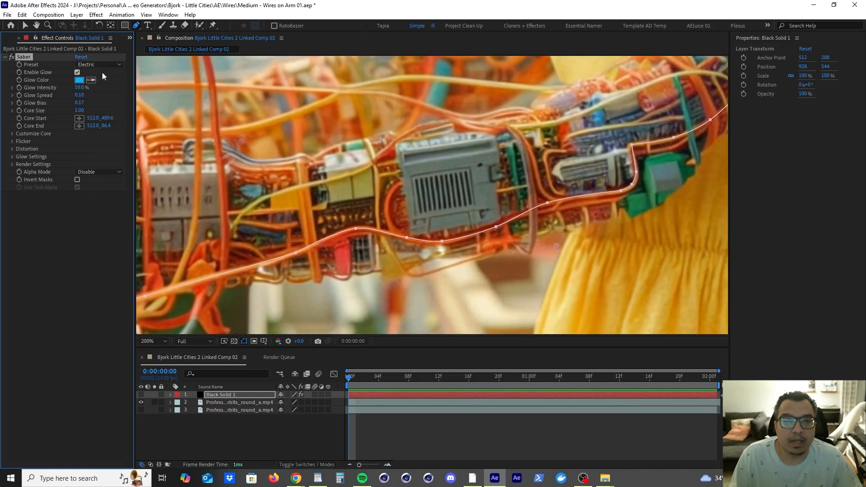
click(33, 134)
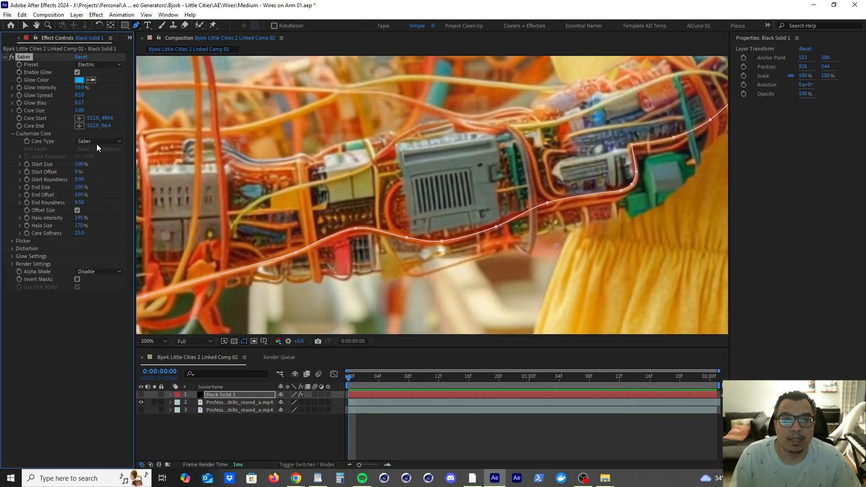
click(99, 141)
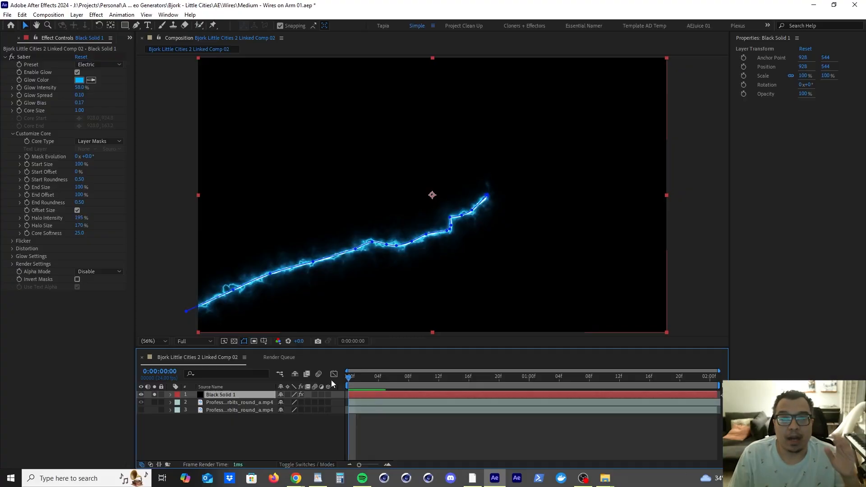
- Rename the solid to Saber and keyframe its three wire mask paths and End Offset
click(171, 394)
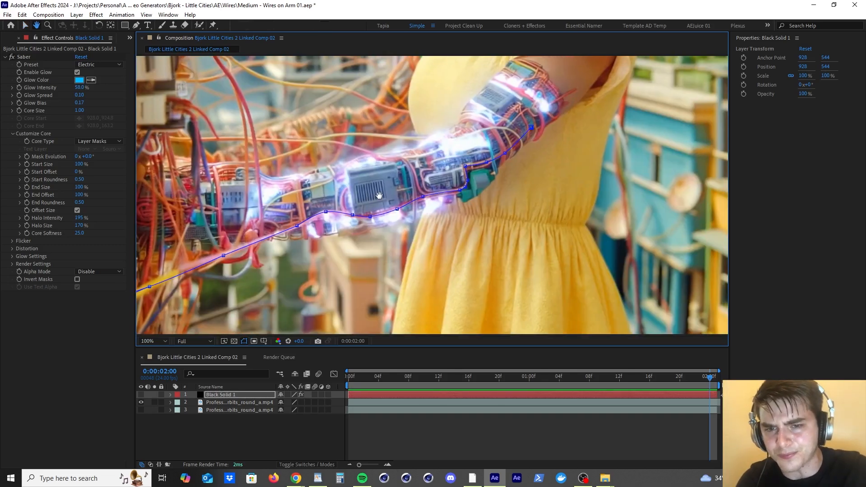
click(154, 341)
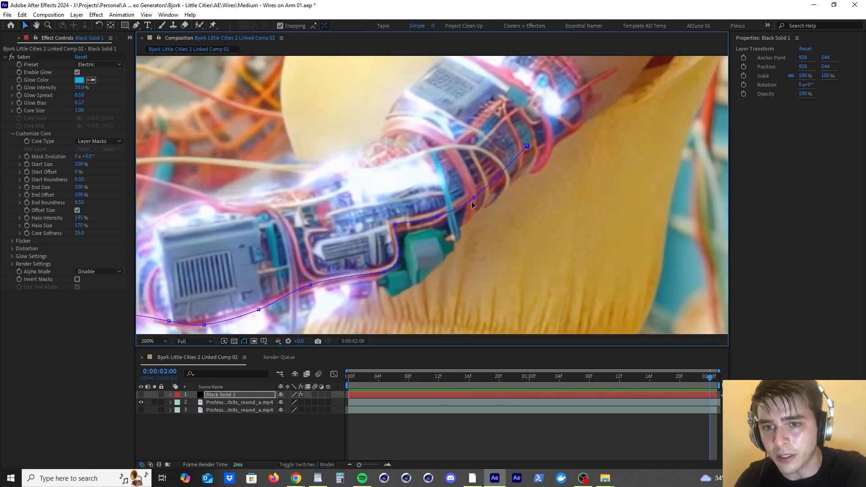
click(154, 340)
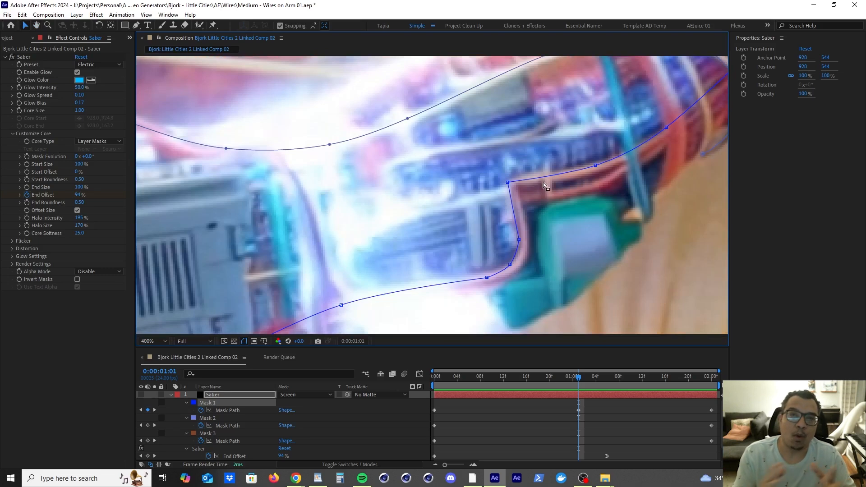
mouse_move(508, 186)
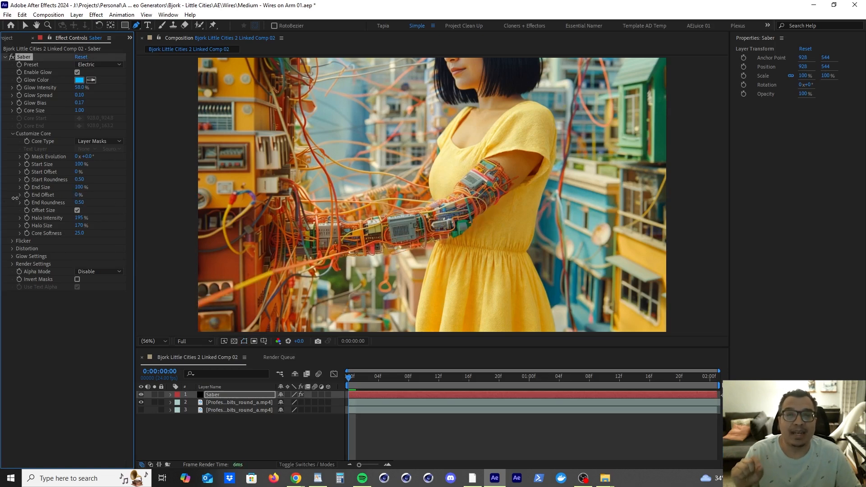
- Keyframe End Offset from 0% at frame 0 to 100% at 2:00 and preview the pulses
click(170, 394)
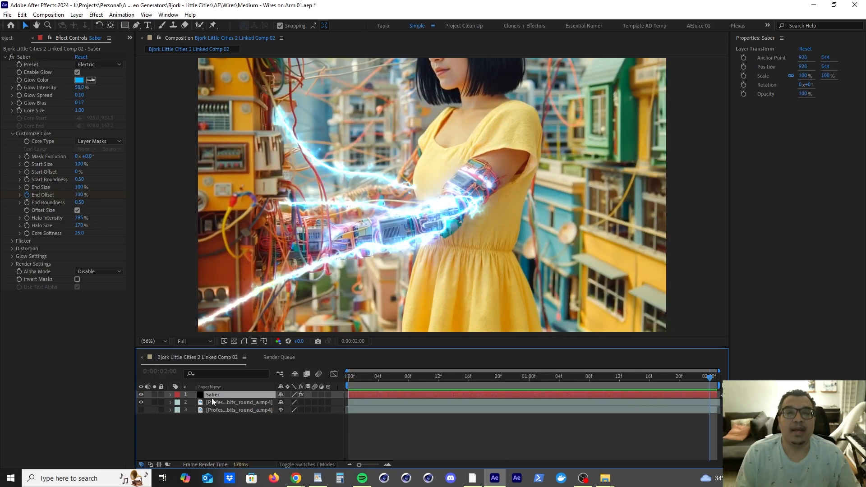
- Show Switches/Modes to confirm Saber's Add blend mode and expand its Glow Distortion settings
click(306, 464)
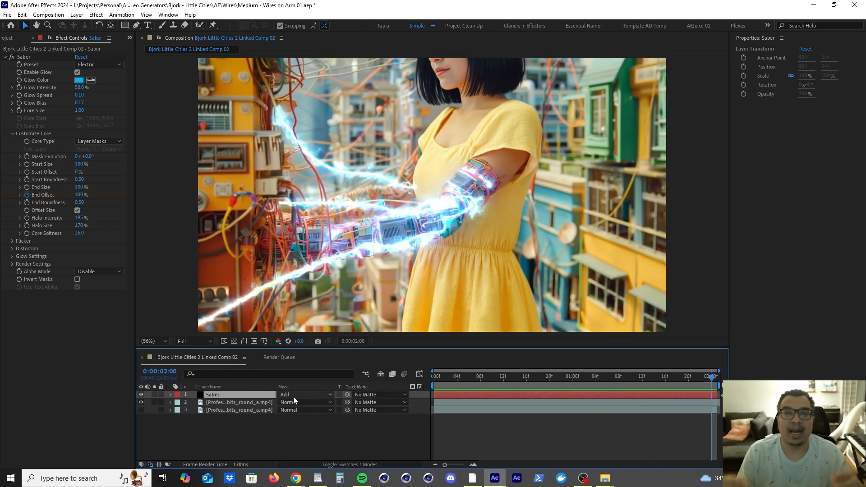
click(304, 394)
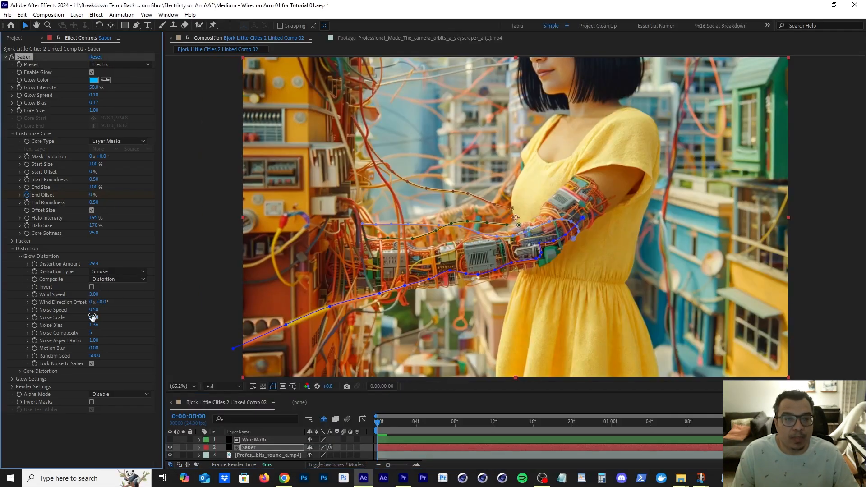
double_click(101, 302)
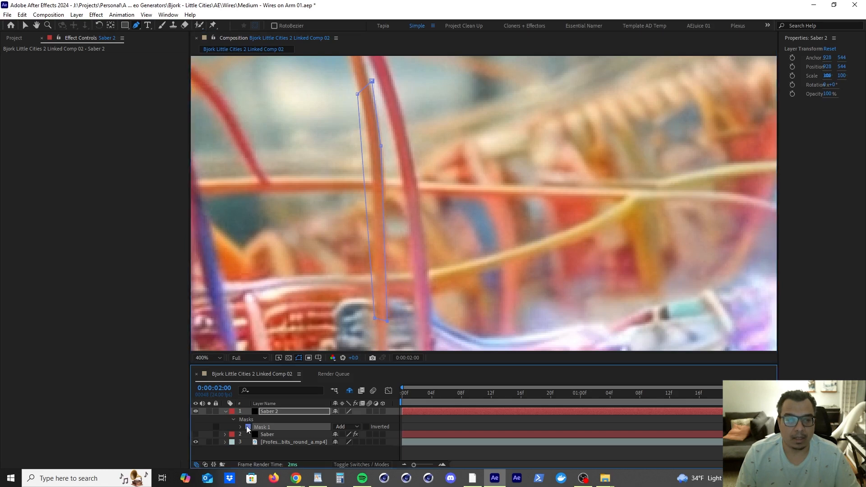
- Choose a blue colour for Saber 2's inverted front-wire mask
click(231, 426)
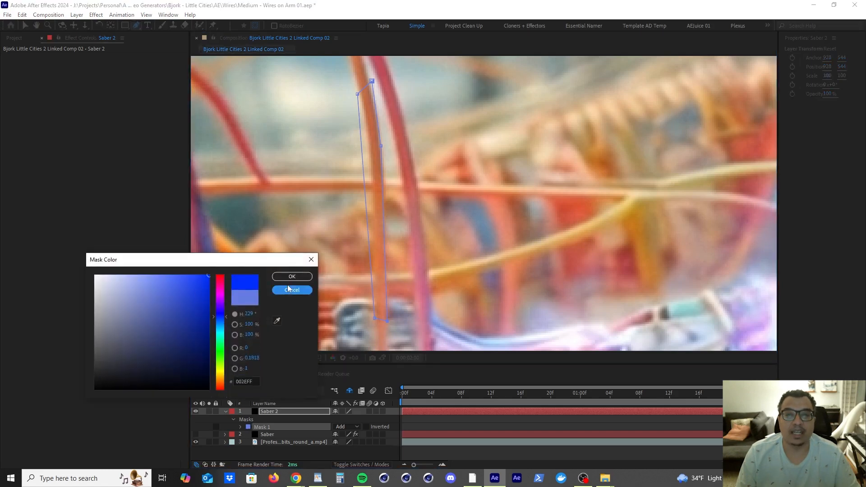
- Confirm the blue mask colour and dismiss the Mask Color dialog
click(292, 276)
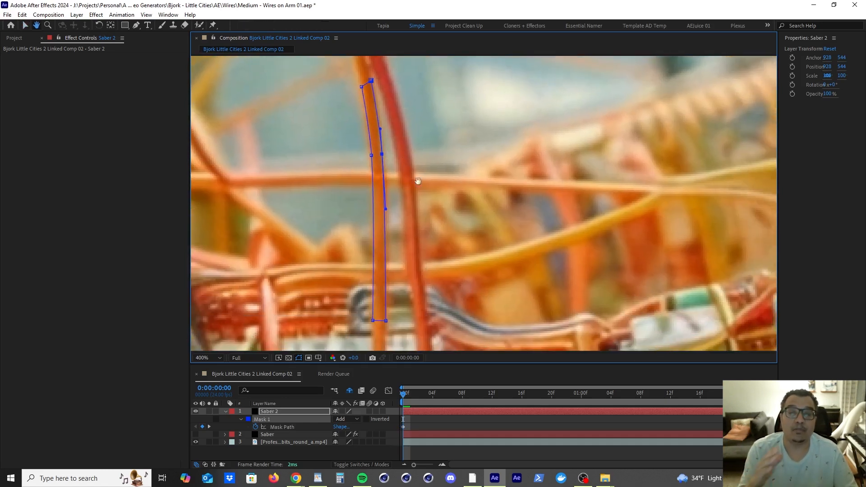
- Keyframe Saber 2's wire mask at 0, 16f, 1:01 and 1:13, reshaping it to hug the moving wire
click(588, 392)
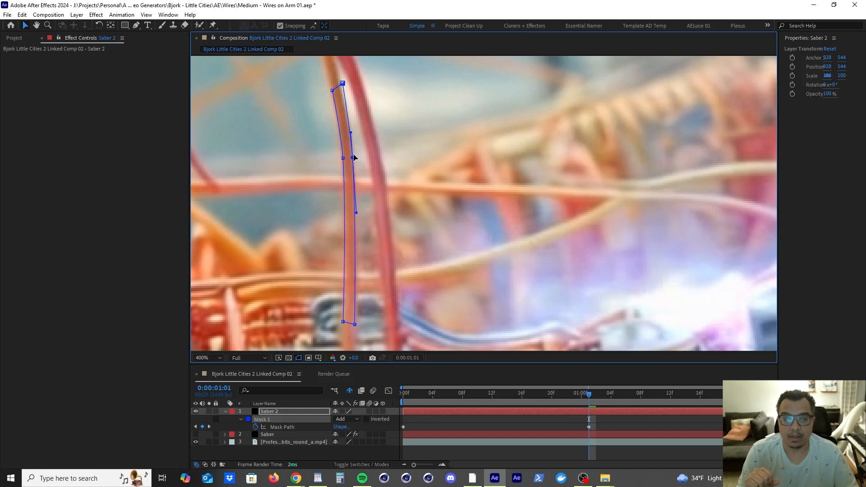
drag(341, 83, 339, 84)
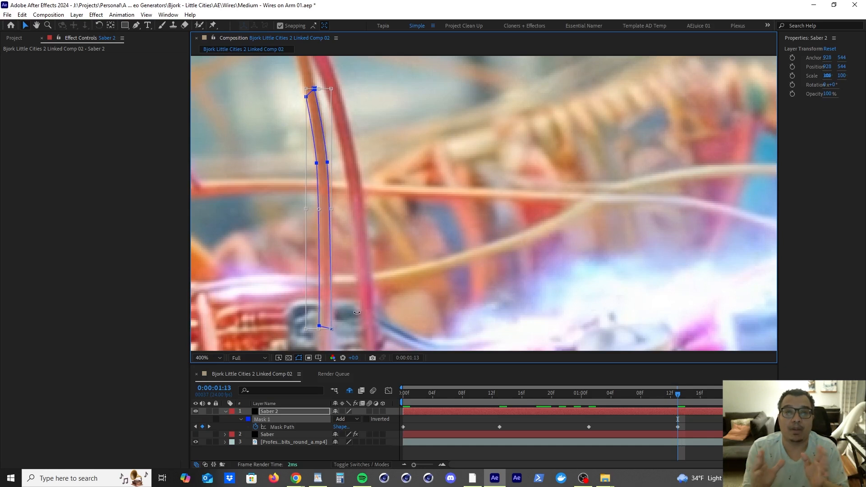
click(588, 392)
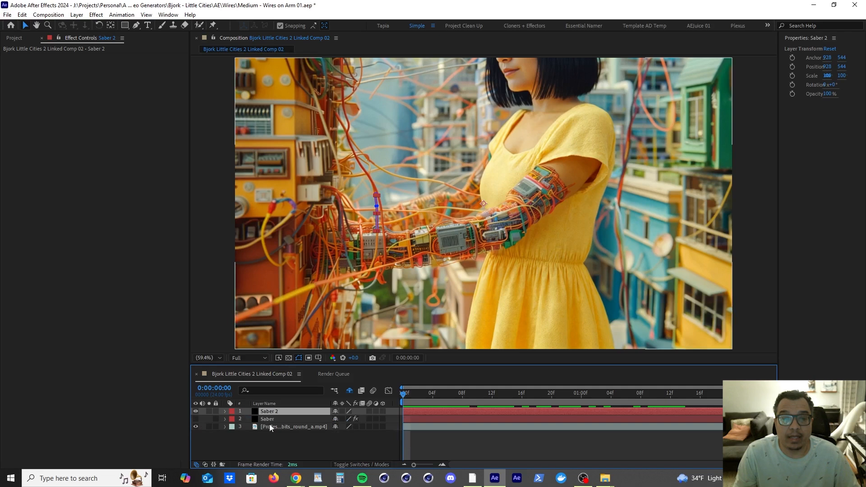
- Set Saber's Track Matte to Saber 2 in Normal mode with a 3-pixel mask feather
click(267, 418)
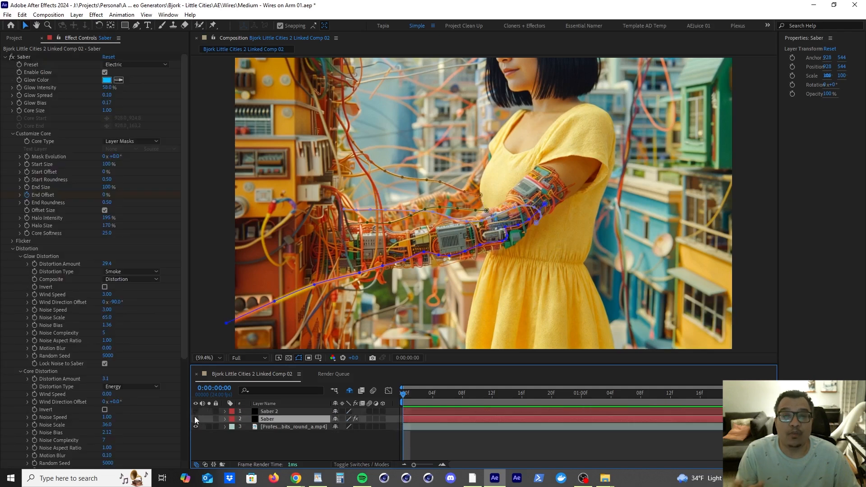
click(404, 463)
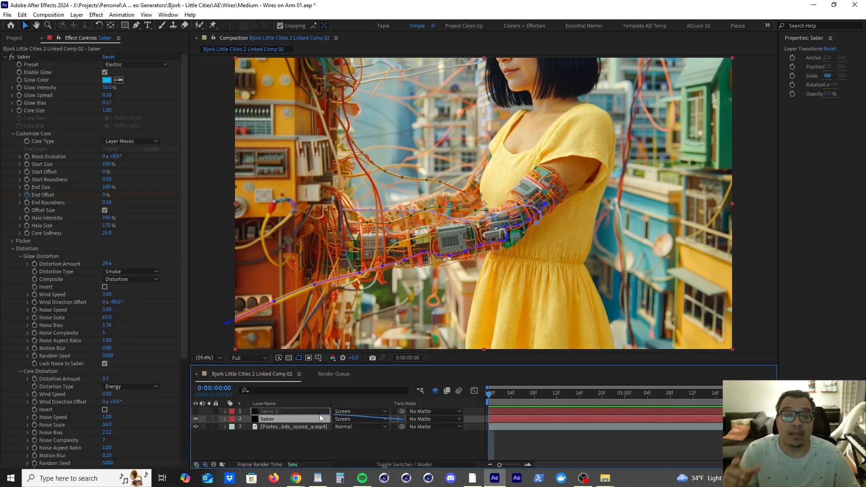
click(275, 411)
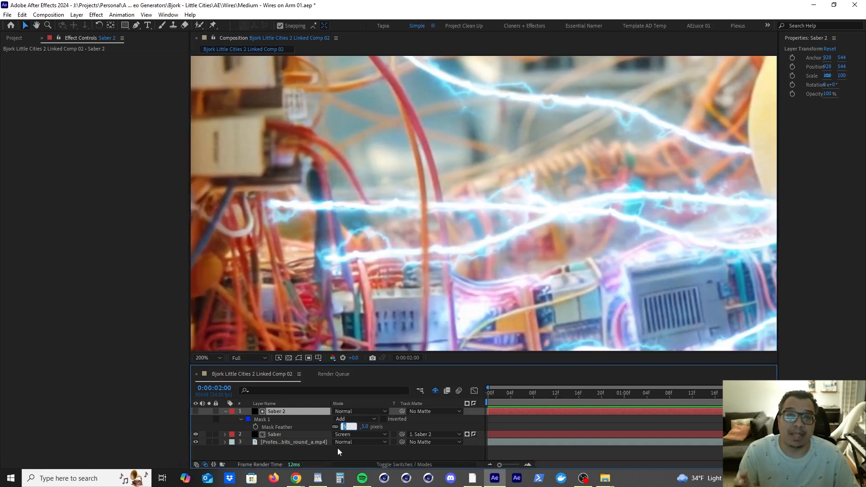
click(241, 418)
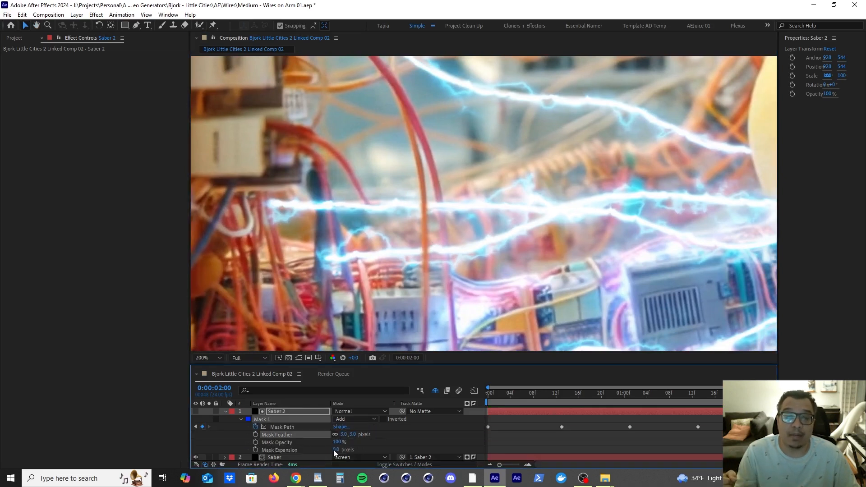